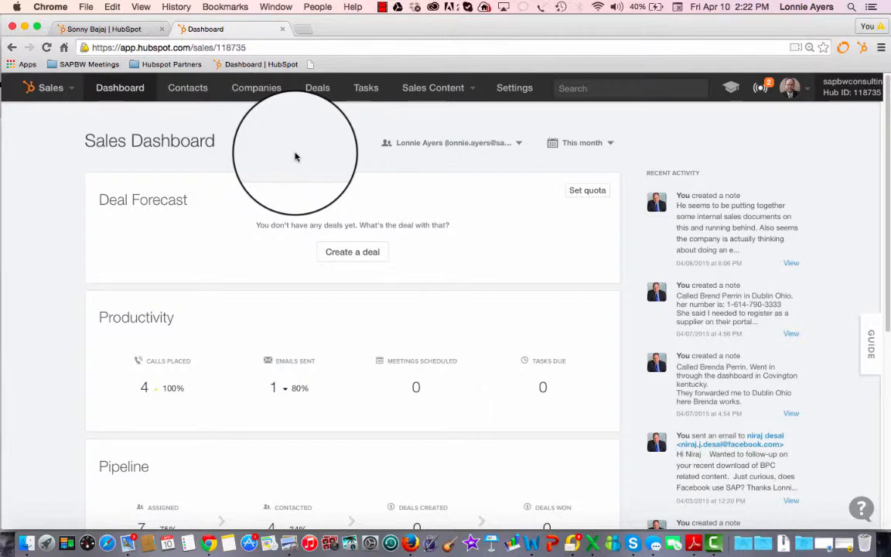
Show the My contacts view on the Contacts page, listing 187 contacts.
left_click(187, 87)
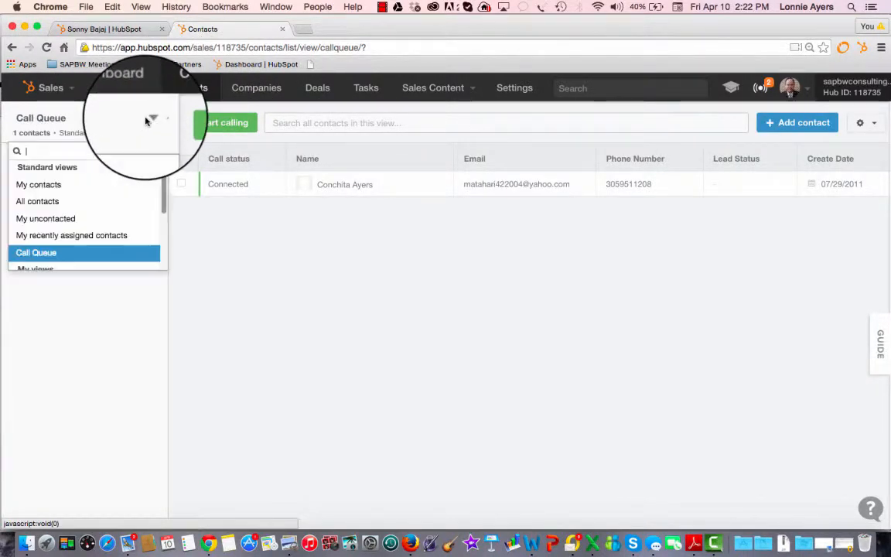
left_click(37, 185)
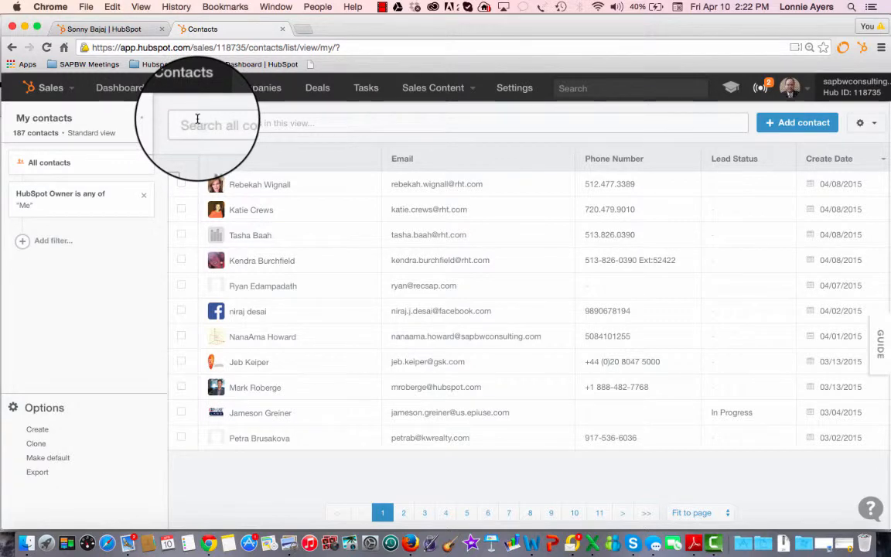
type("doug")
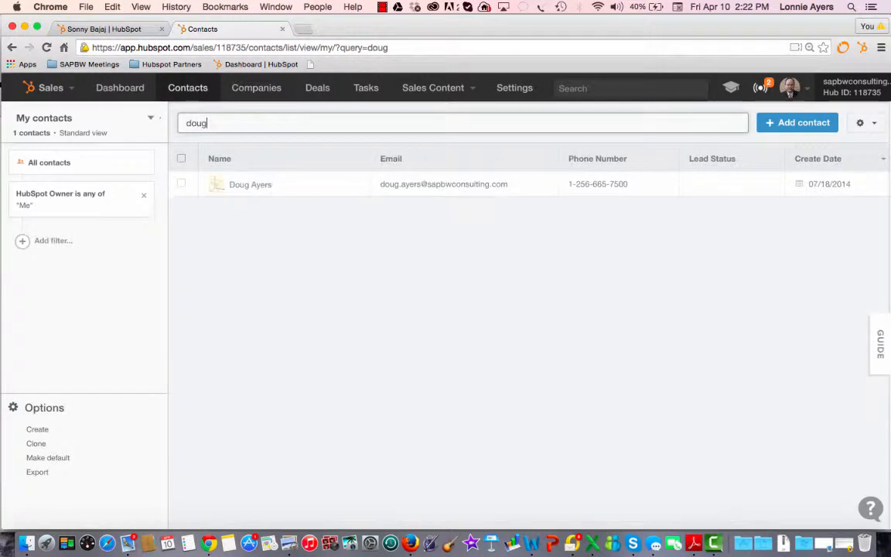
left_click(181, 184)
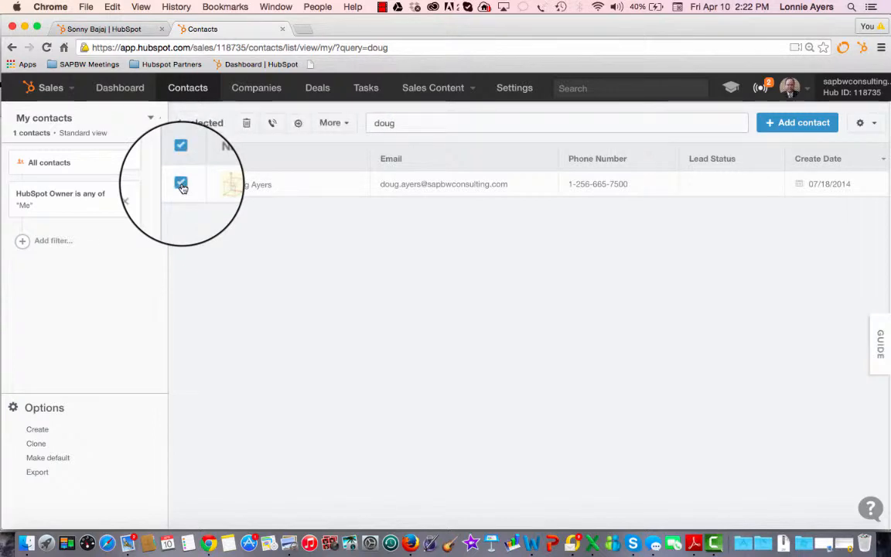
left_click(181, 184)
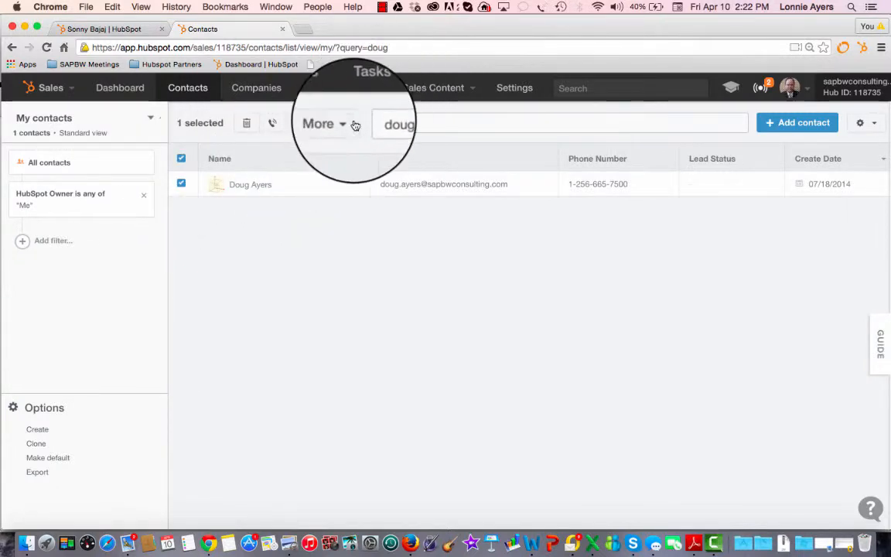
mouse_move(341, 169)
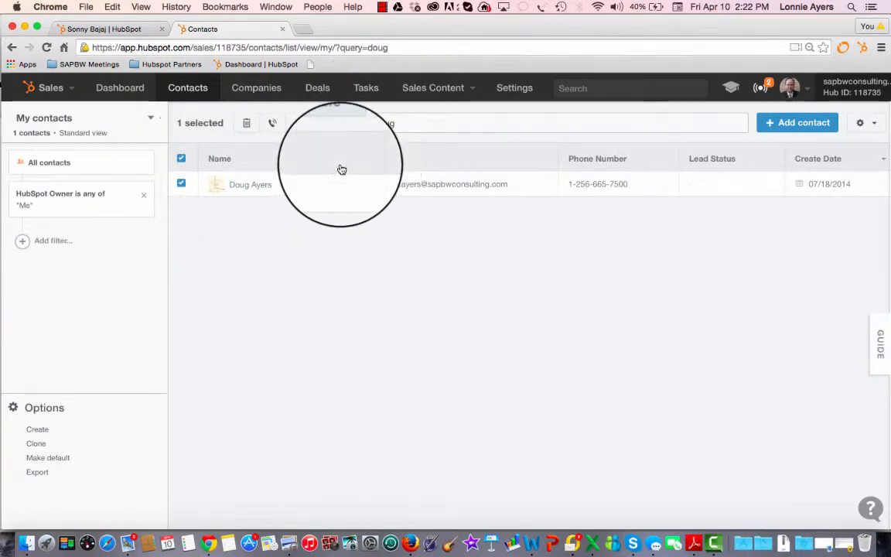
left_click(272, 123)
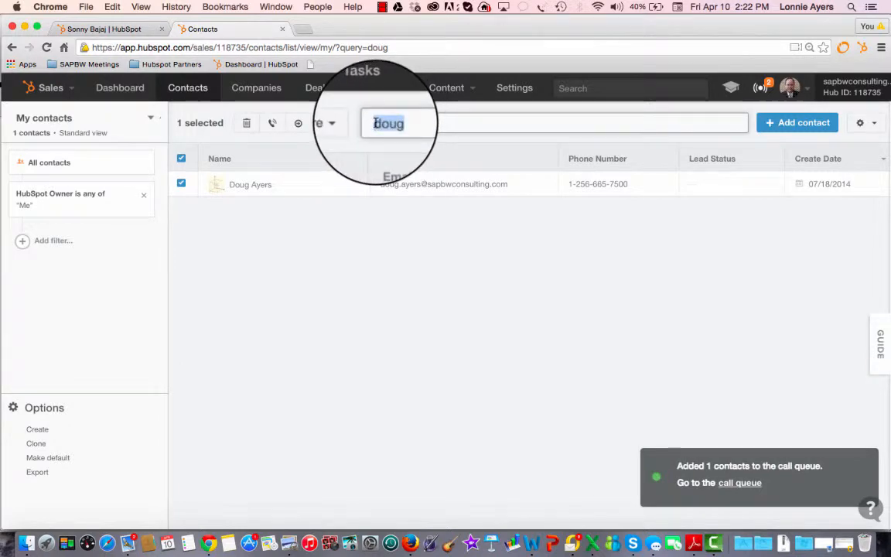
Search My contacts for 'conchita', find no match, and clear the search.
type("conchi")
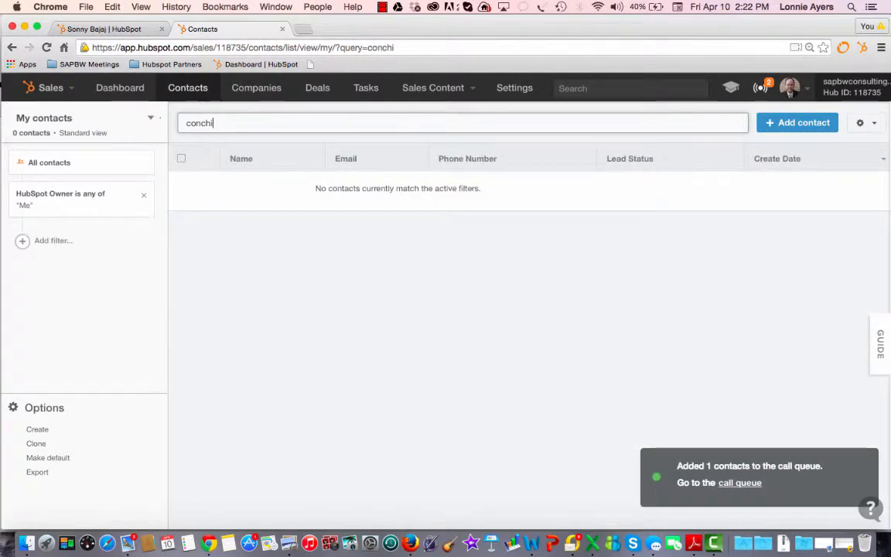
type("ta")
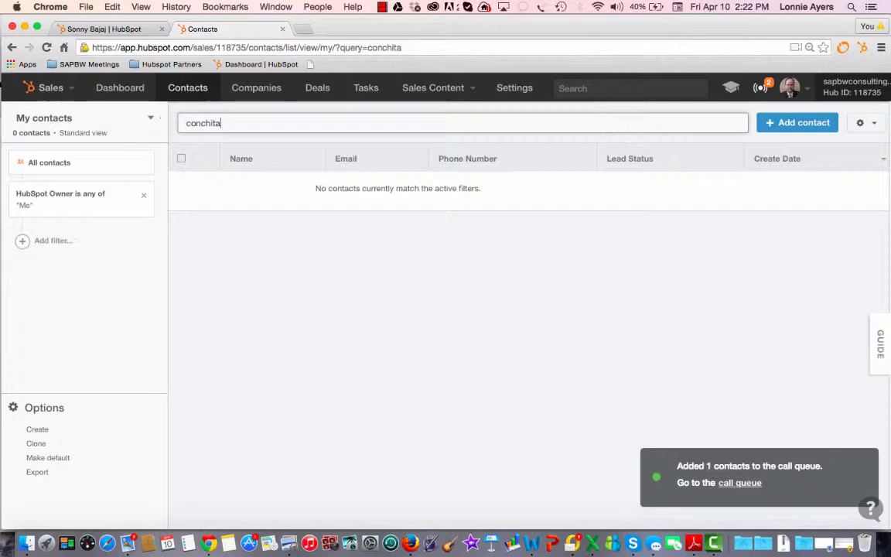
key("Backspace")
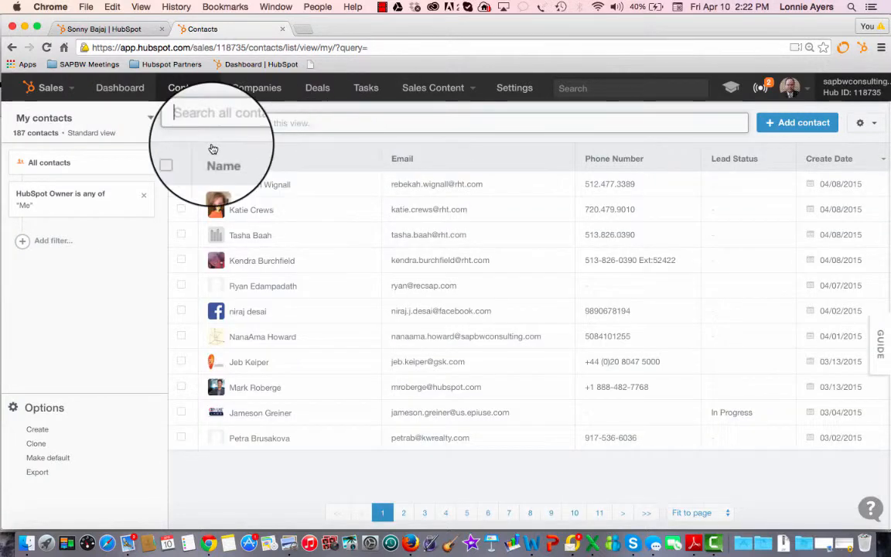
type("c")
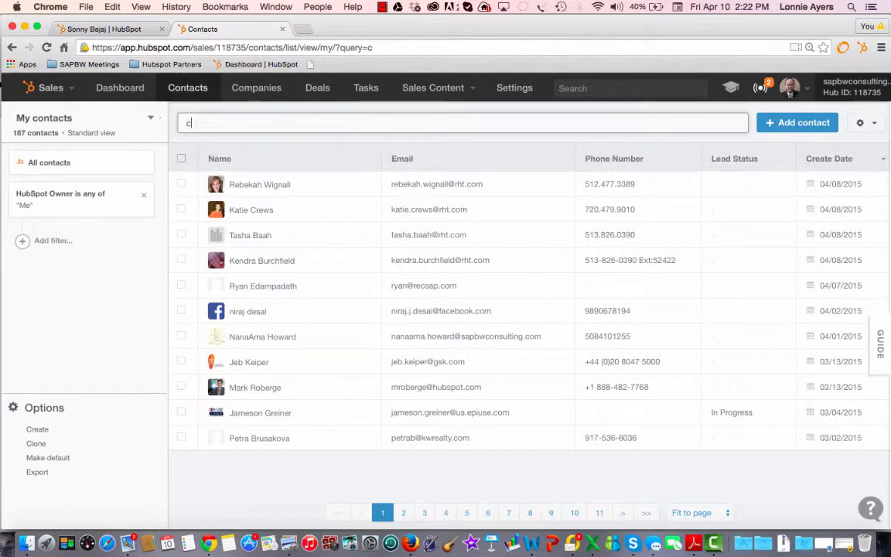
type("on")
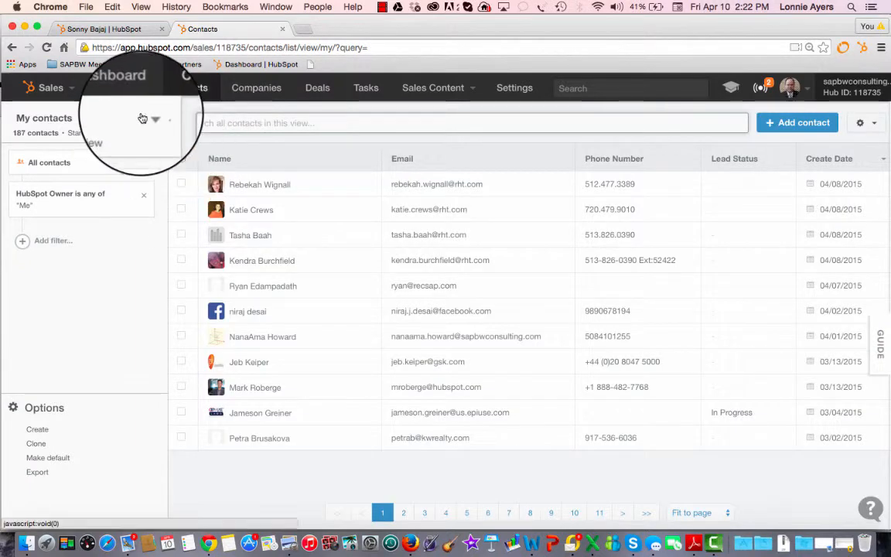
left_click(155, 119)
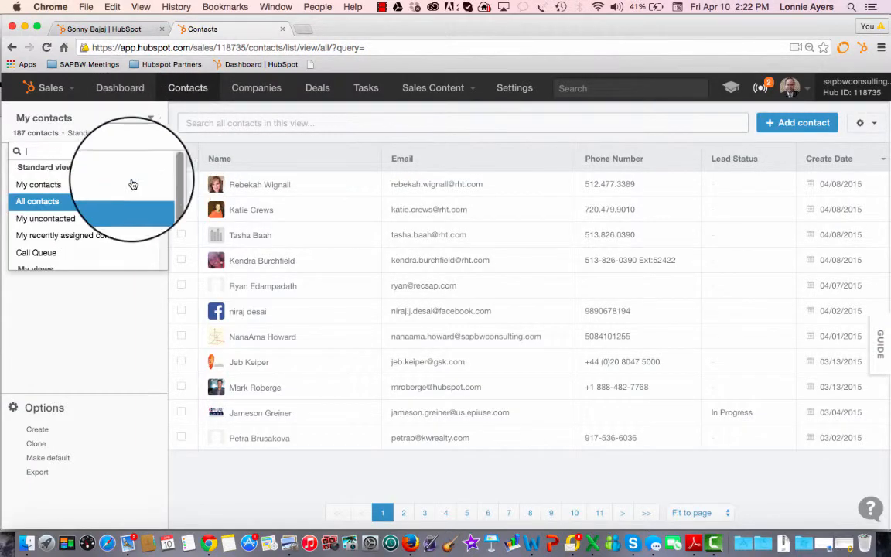
left_click(37, 201)
type("conchit")
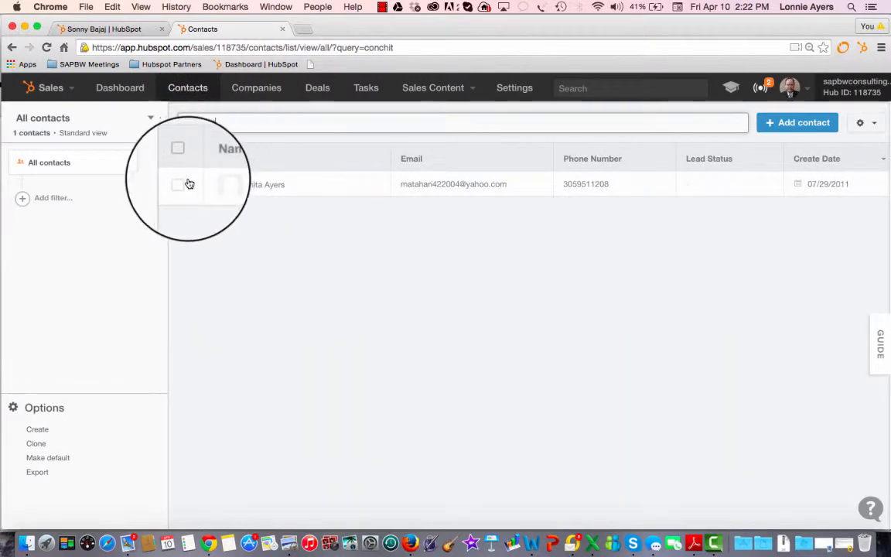
left_click(179, 184)
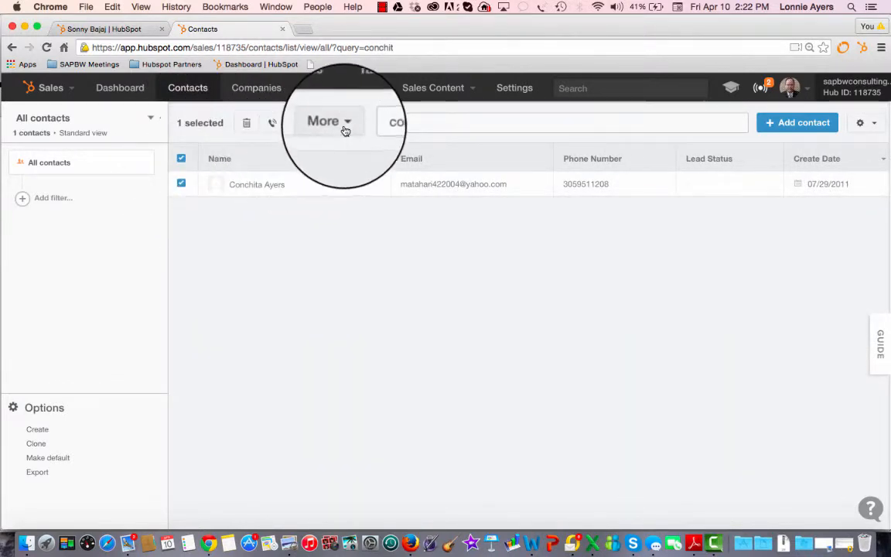
left_click(272, 122)
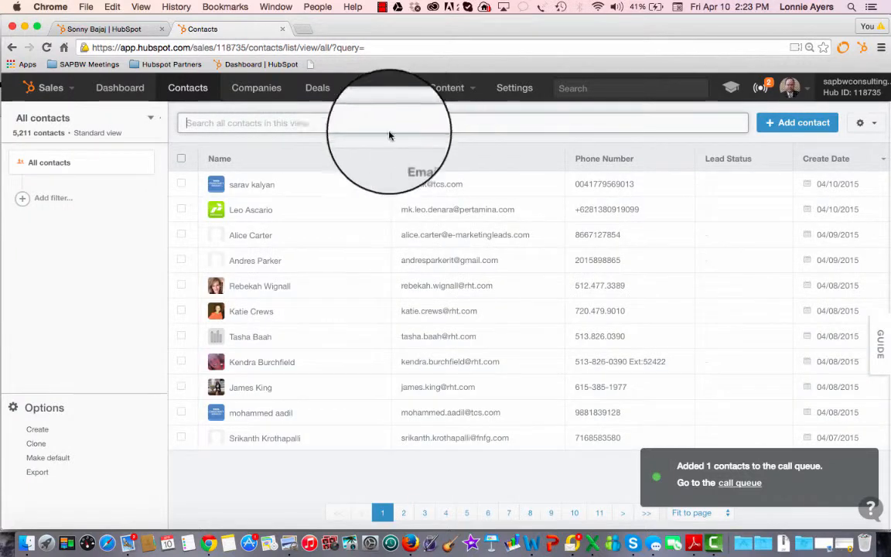
Return to My contacts and sort the list by Name.
left_click(85, 118)
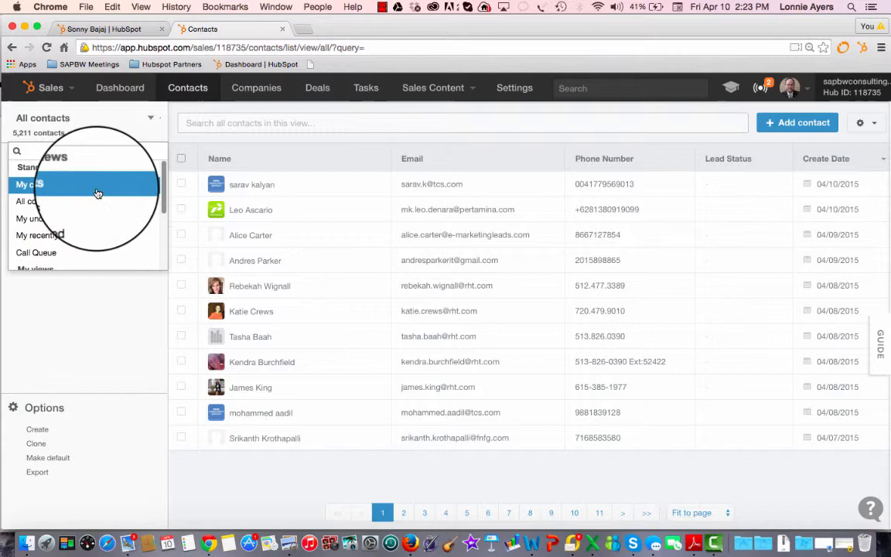
left_click(28, 184)
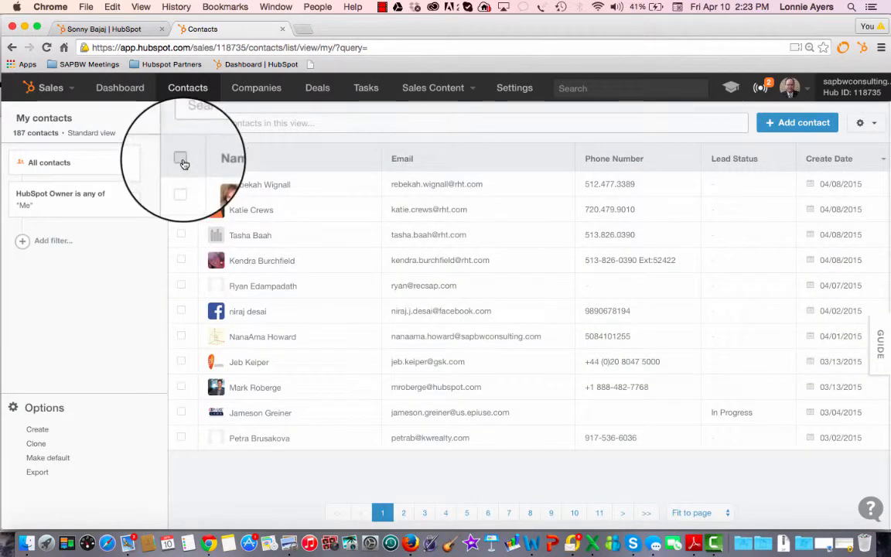
left_click(181, 158)
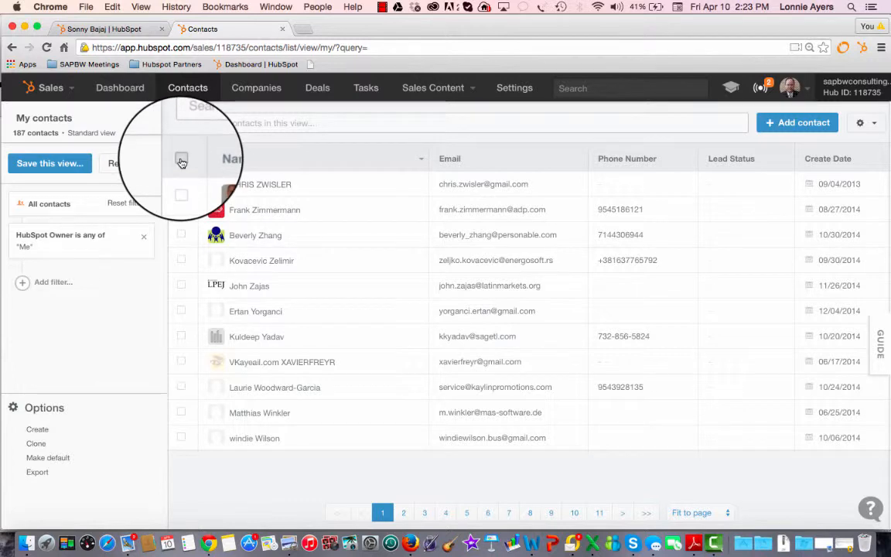
left_click(181, 158)
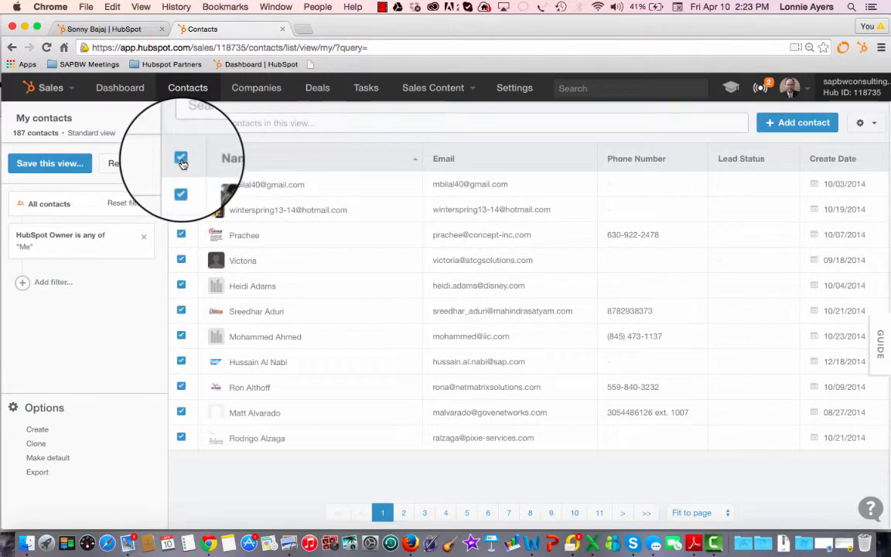
Add every contact on the page to the call queue and go to the 13-contact Call Queue.
left_click(181, 158)
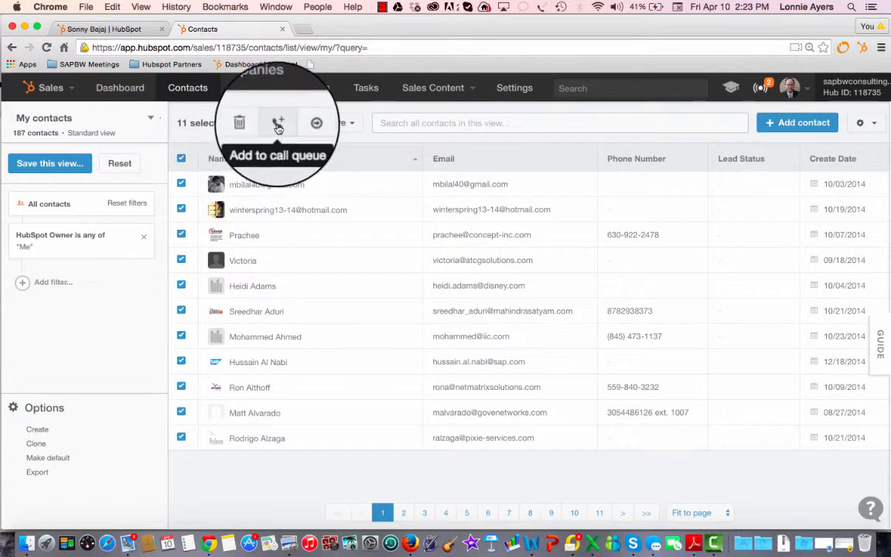
left_click(277, 122)
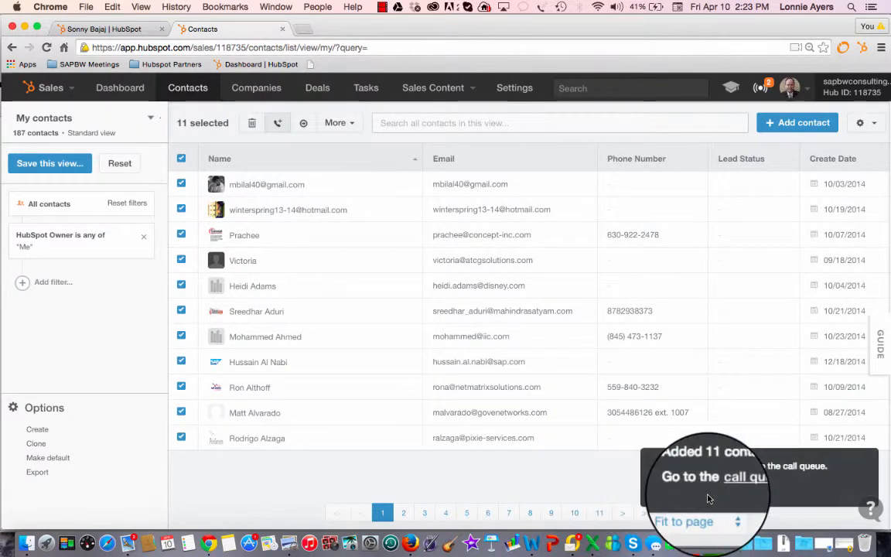
left_click(744, 477)
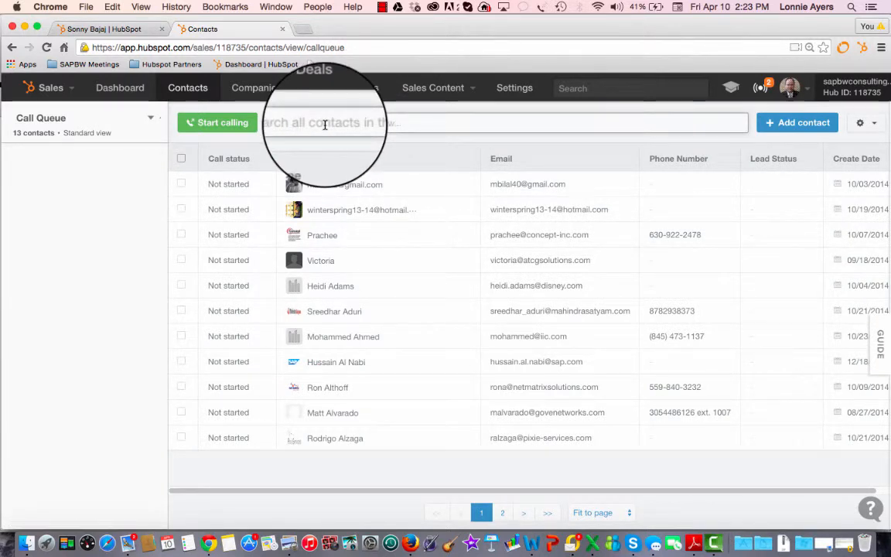
type("con")
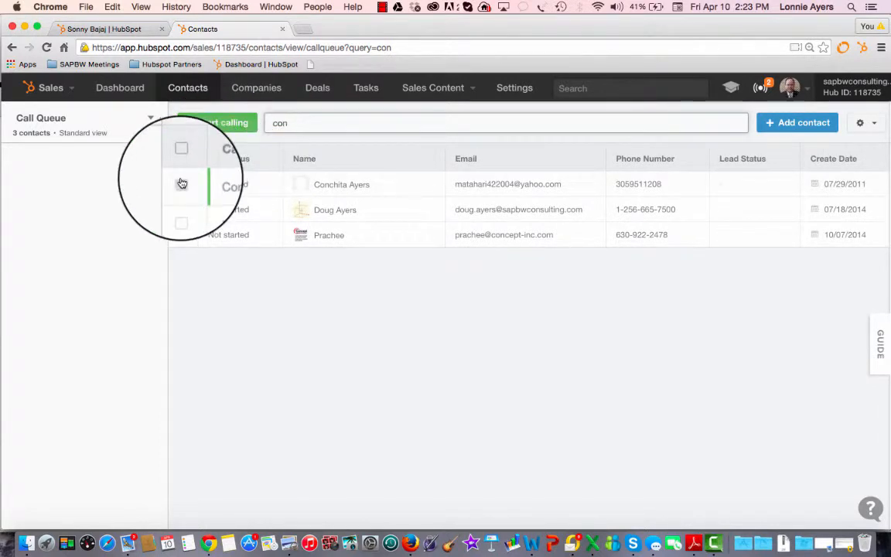
left_click(181, 184)
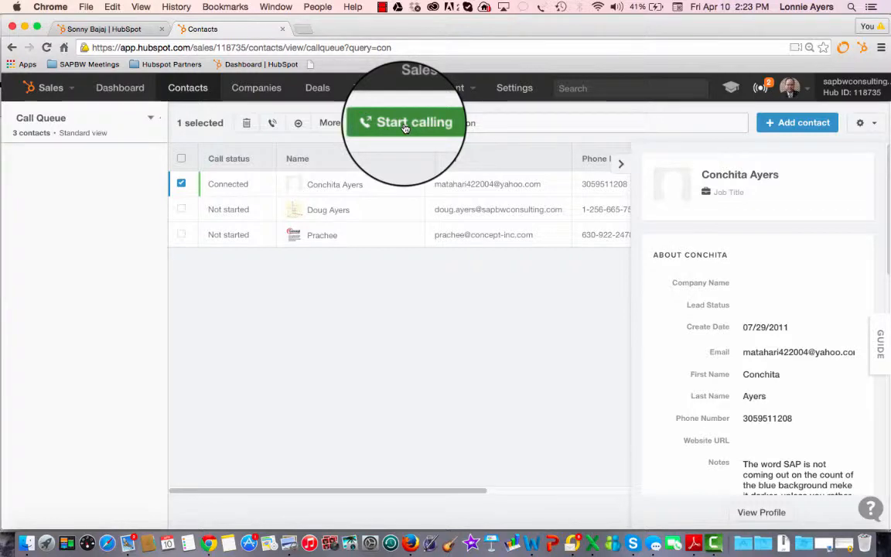
left_click(405, 120)
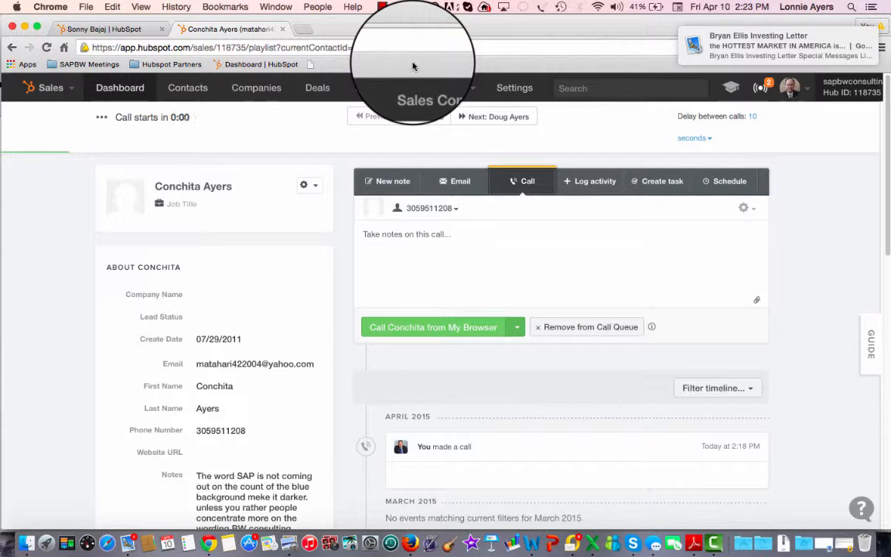
Call Conchita from the browser and hang up after 0:33.
left_click(433, 326)
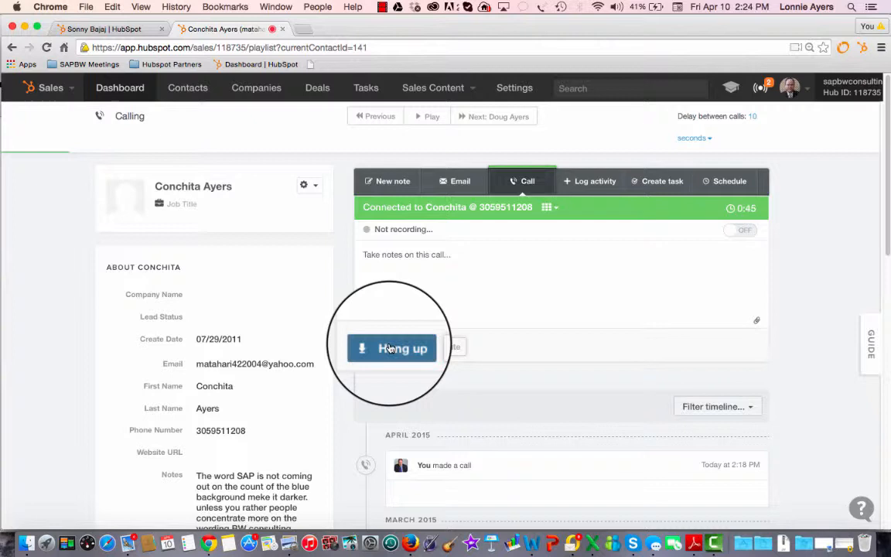
left_click(390, 348)
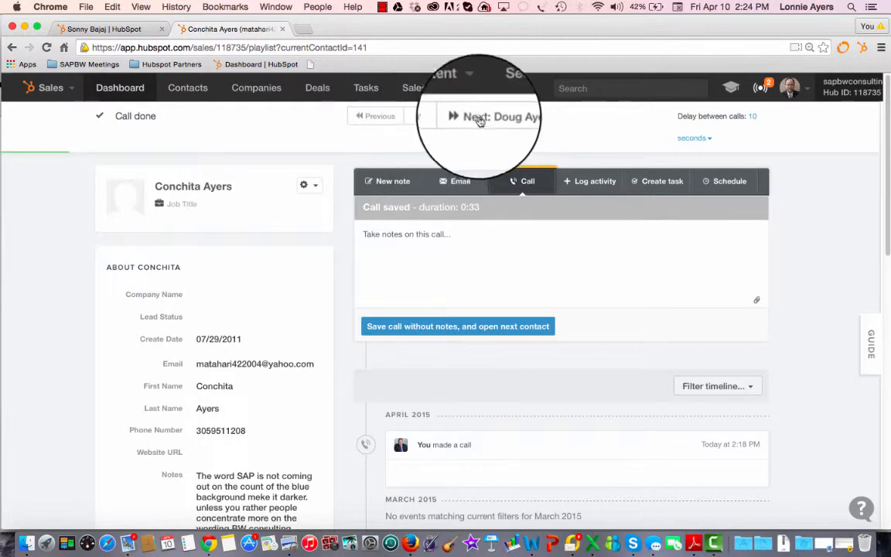
left_click(477, 116)
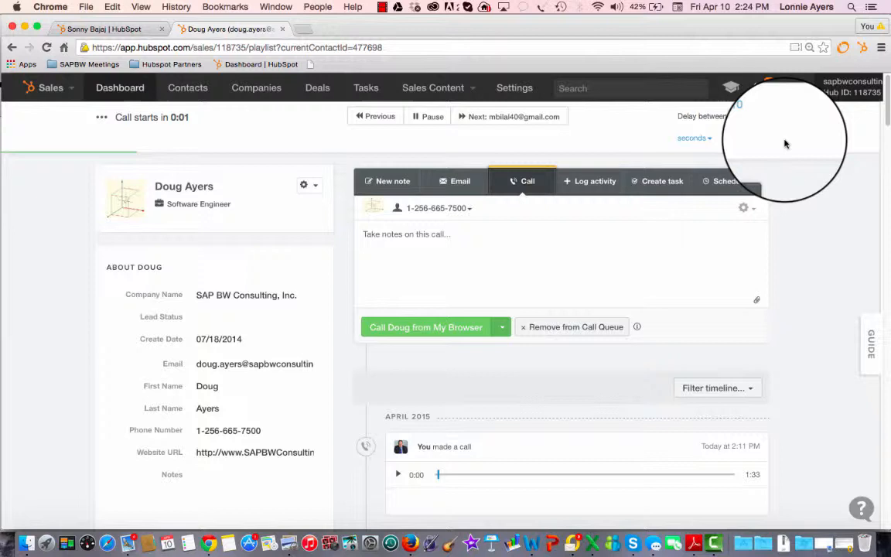
left_click(426, 326)
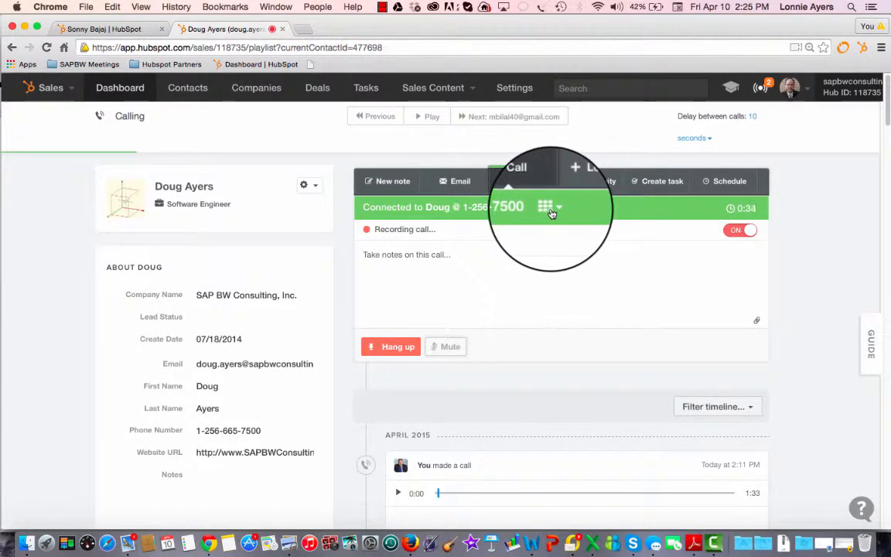
left_click(545, 207)
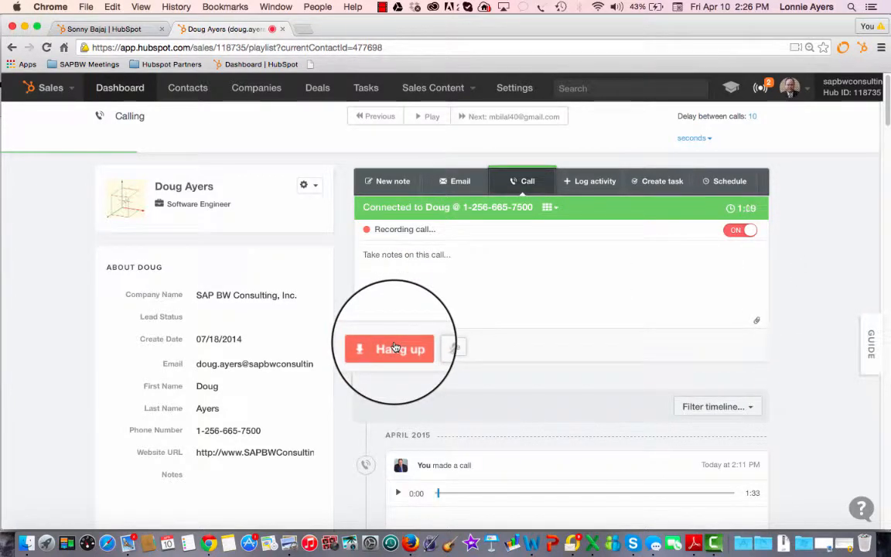
left_click(389, 350)
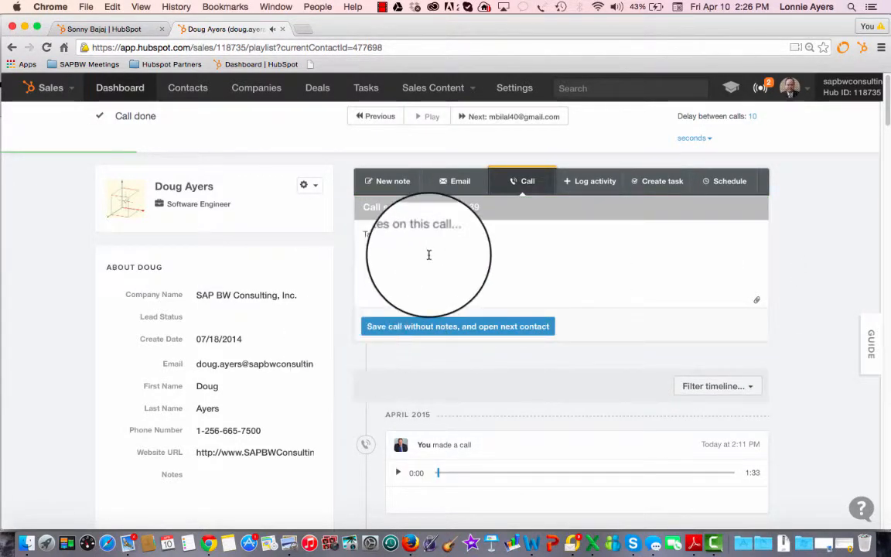
type("Thi")
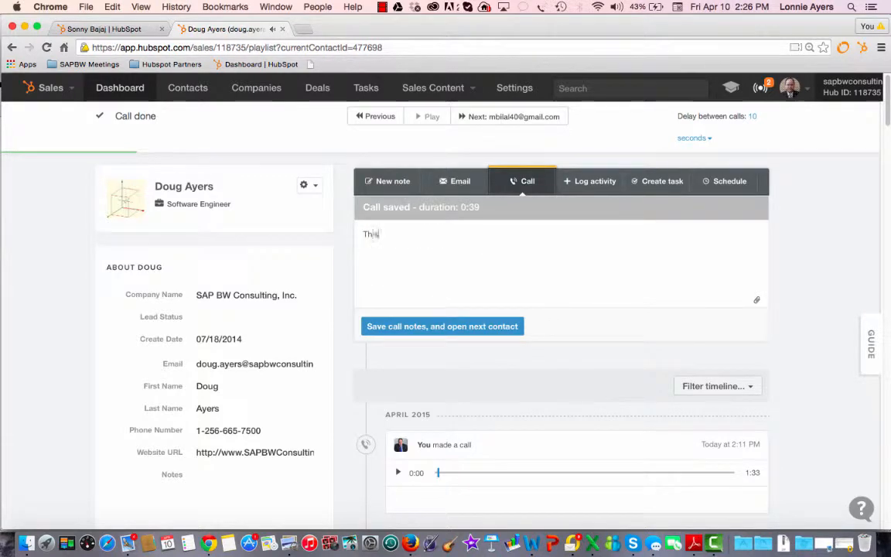
type("s was for training purpose")
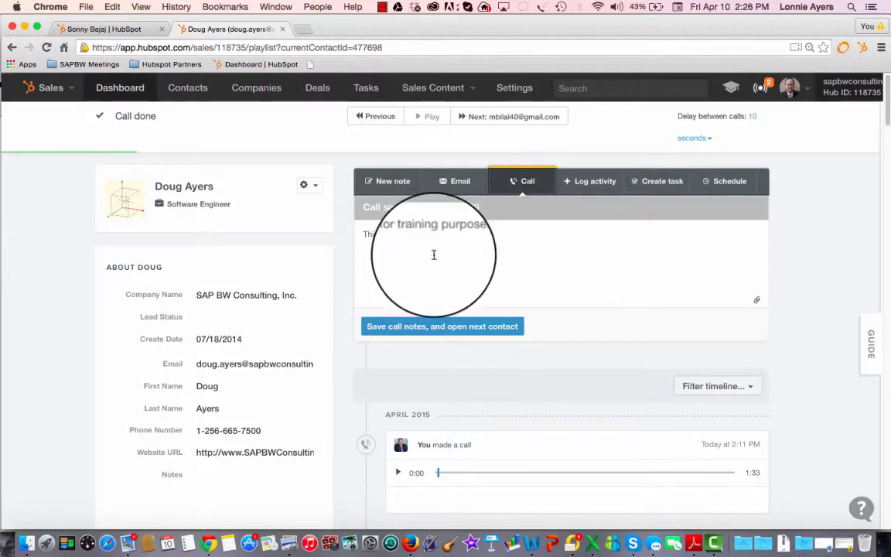
left_click(442, 325)
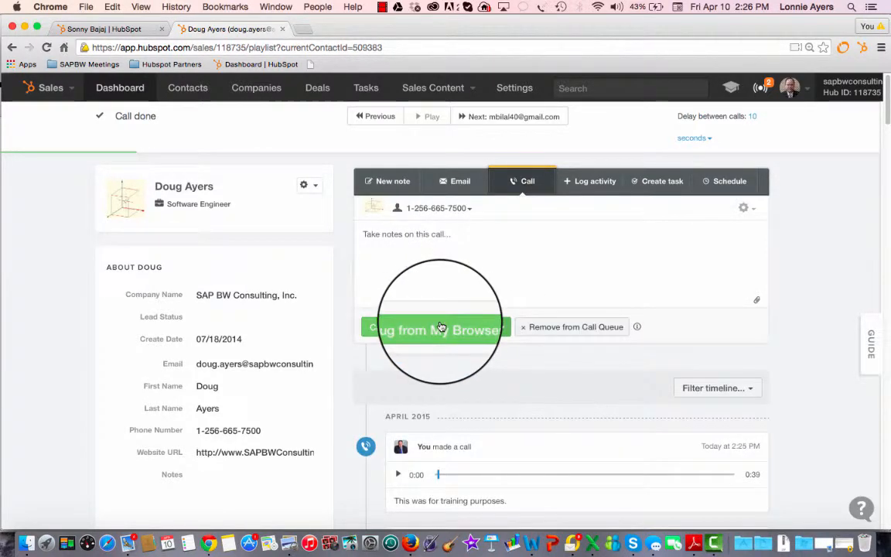
left_click(502, 116)
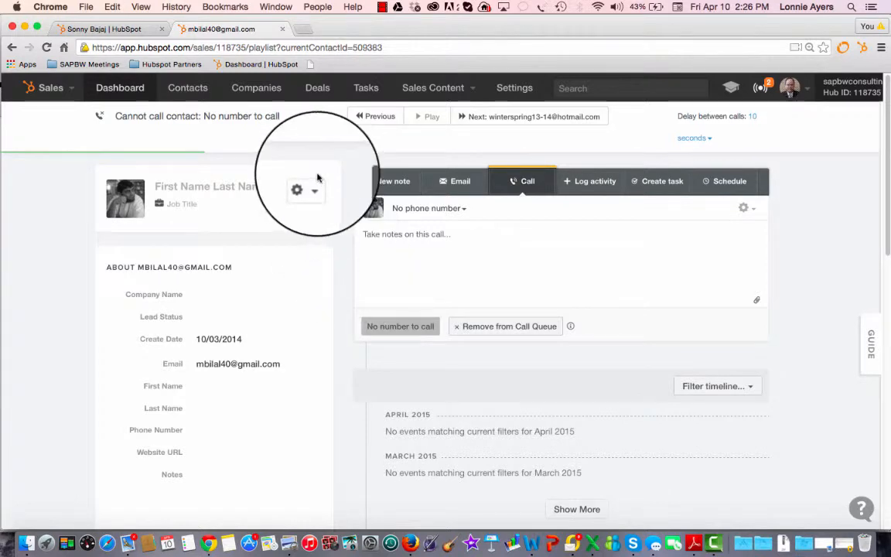
mouse_move(337, 139)
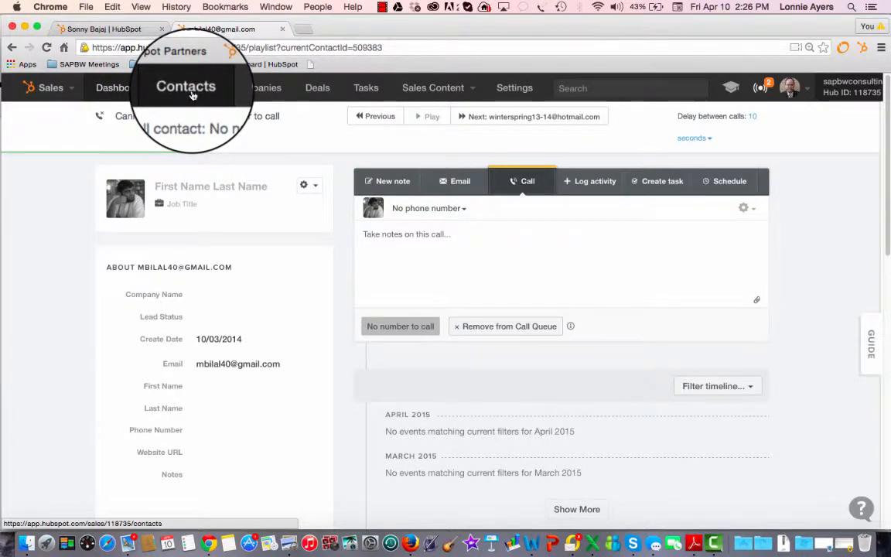
left_click(186, 87)
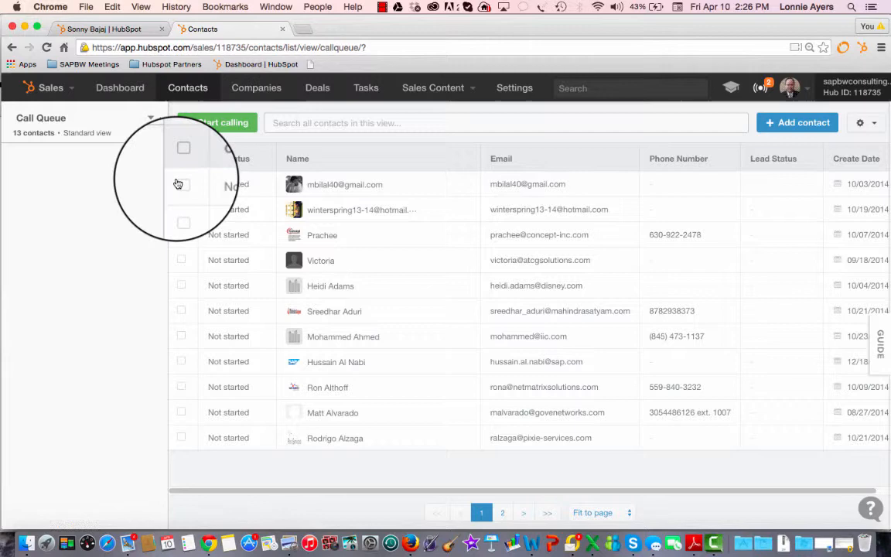
left_click(152, 118)
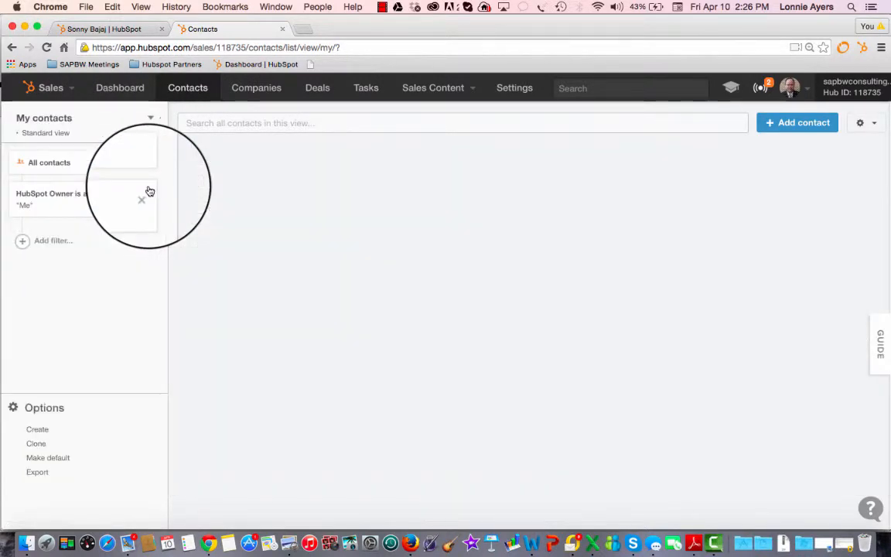
left_click(49, 162)
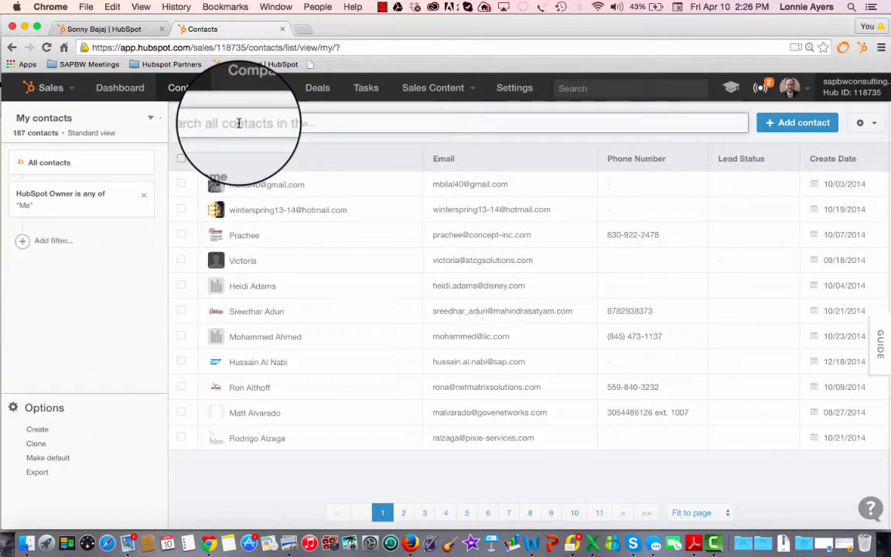
type("con")
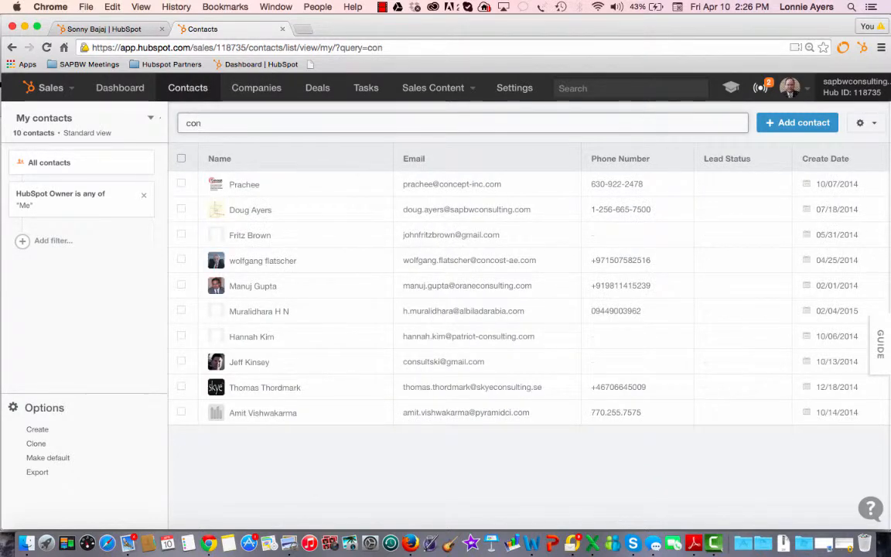
type("c")
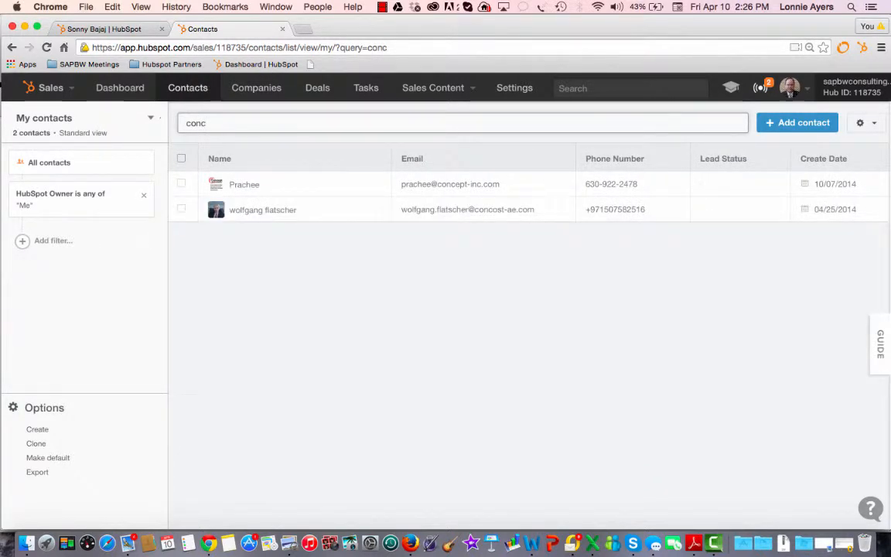
left_click(152, 117)
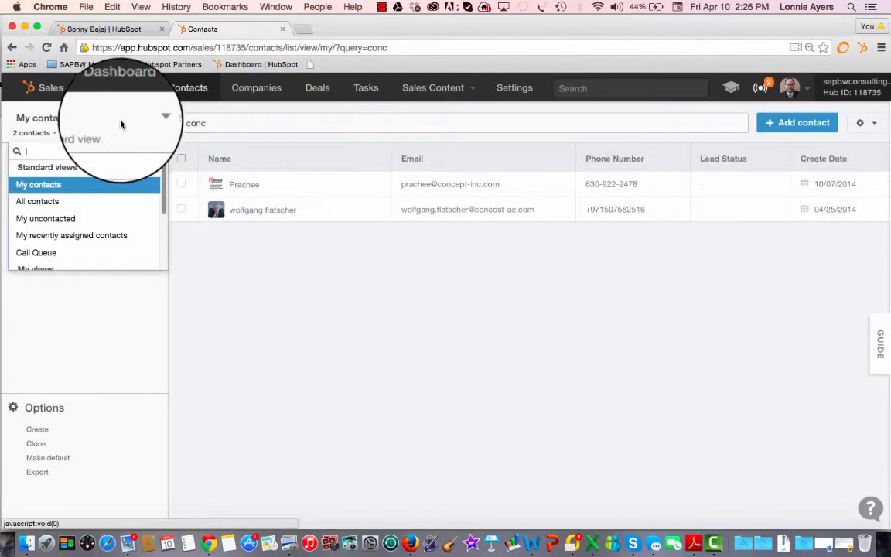
left_click(37, 201)
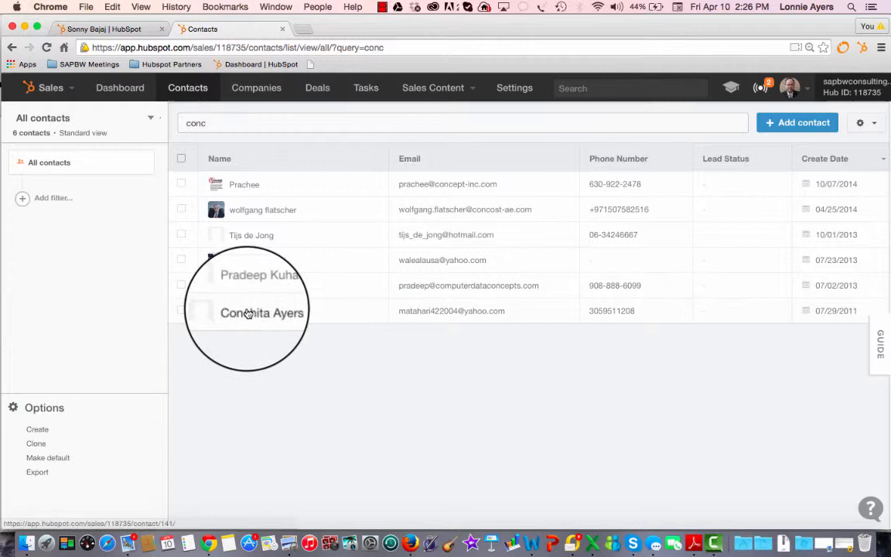
left_click(263, 312)
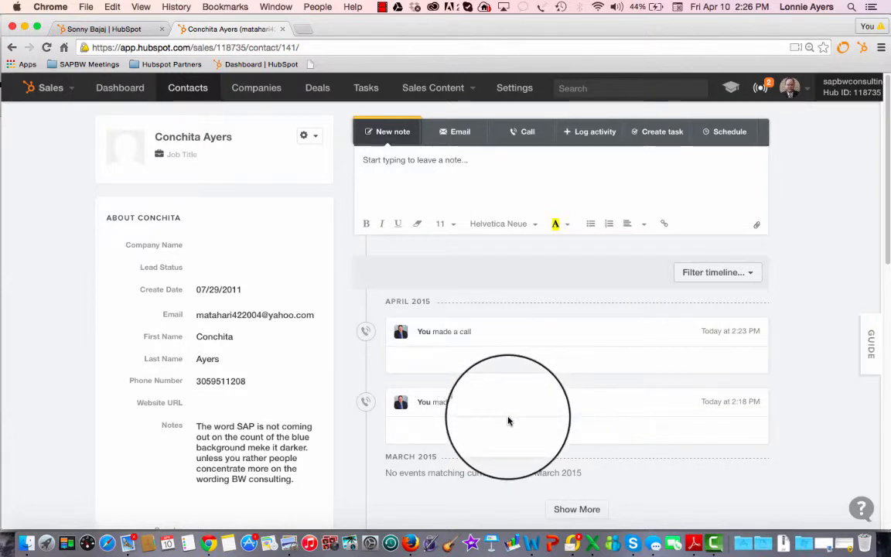
mouse_move(504, 387)
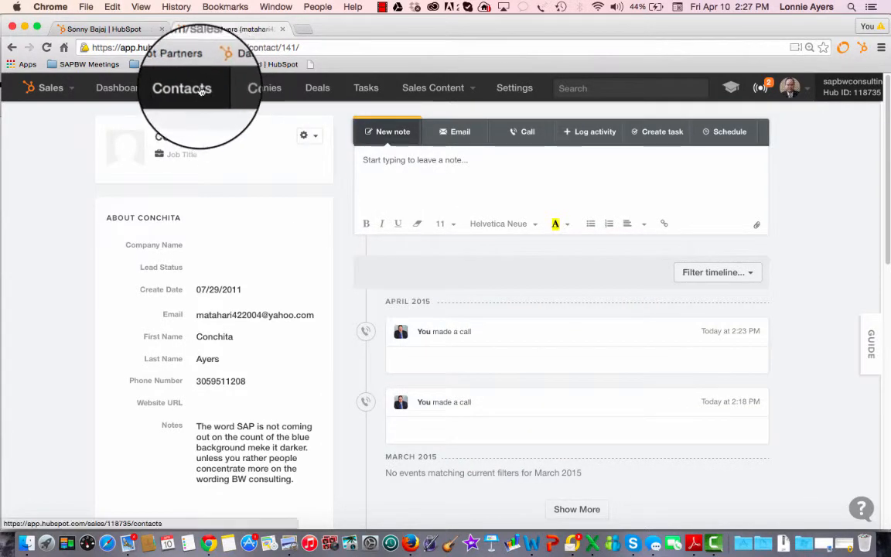
left_click(181, 87)
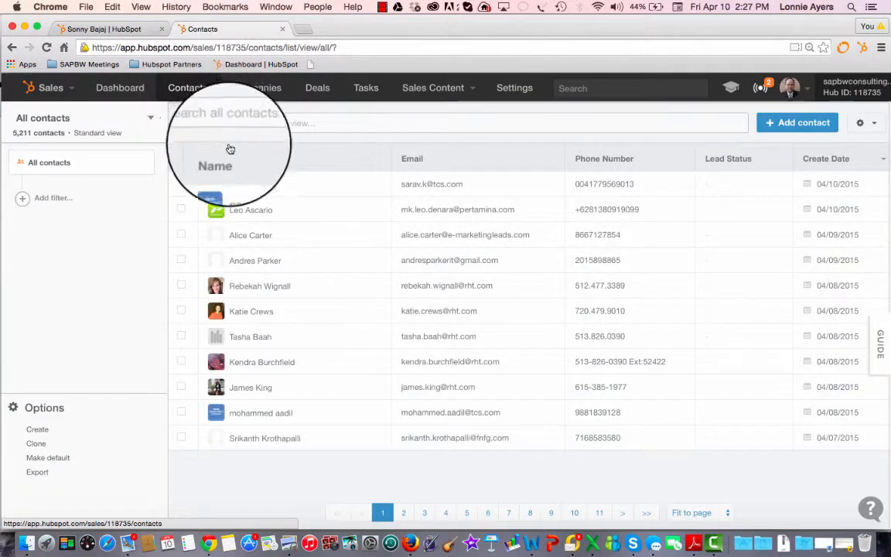
type("doug")
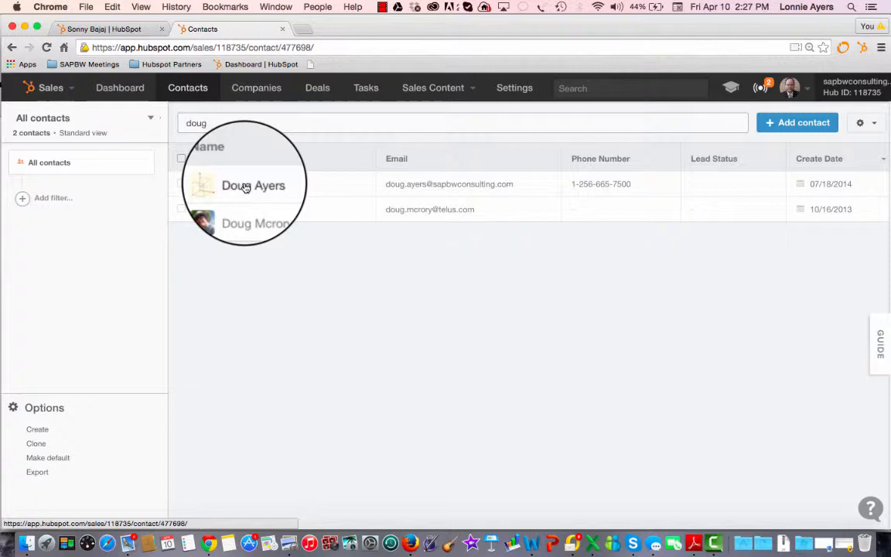
left_click(253, 186)
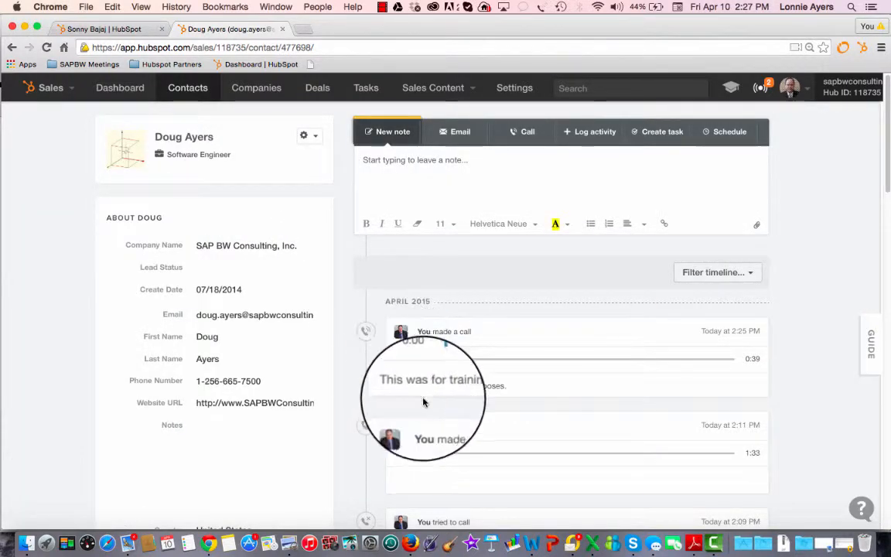
Play and pause the 0:39 call recording with the training-purposes note on his timeline.
left_click(399, 359)
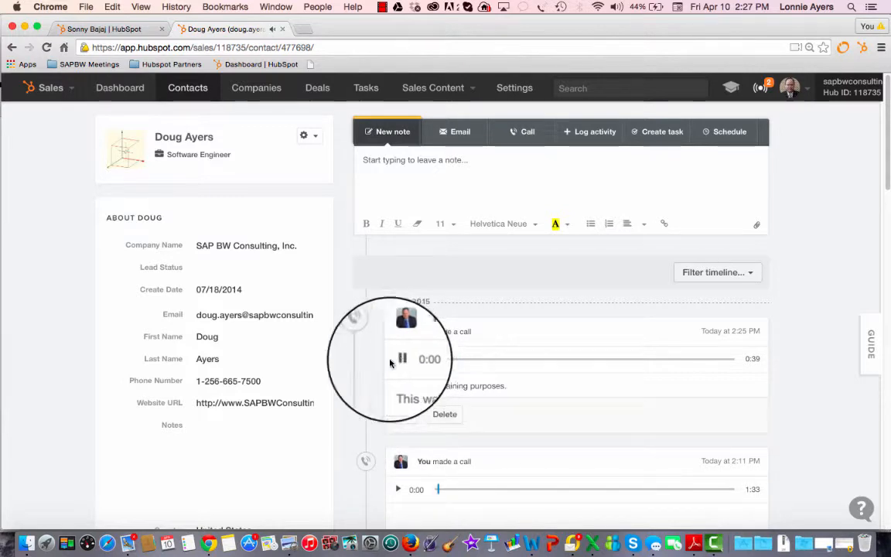
left_click(402, 359)
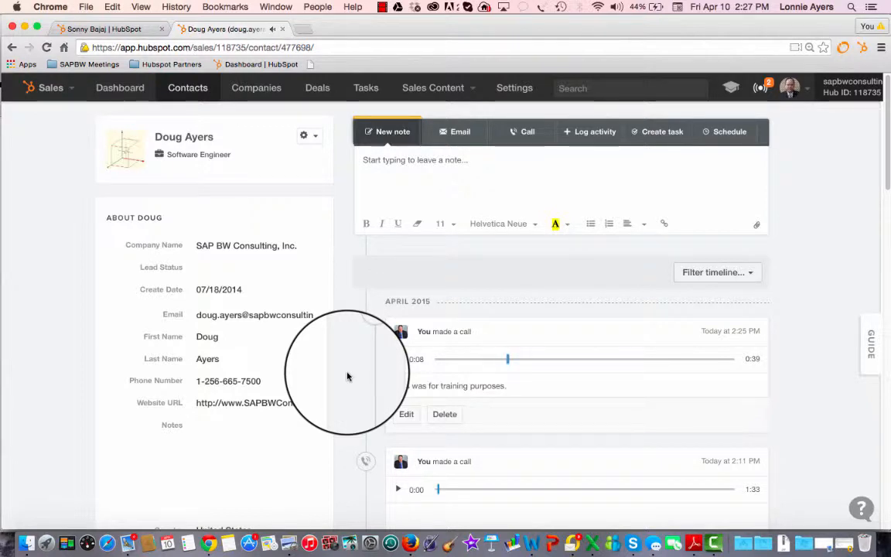
left_click(397, 359)
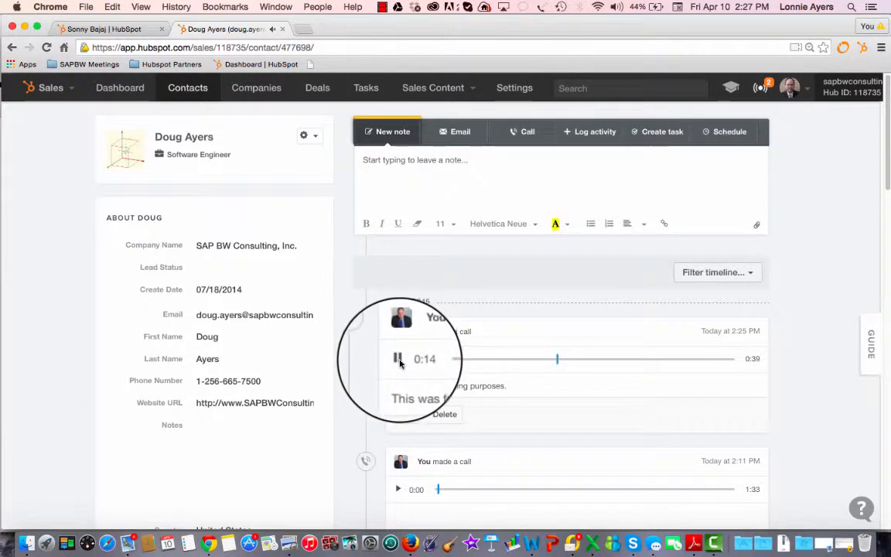
left_click(399, 359)
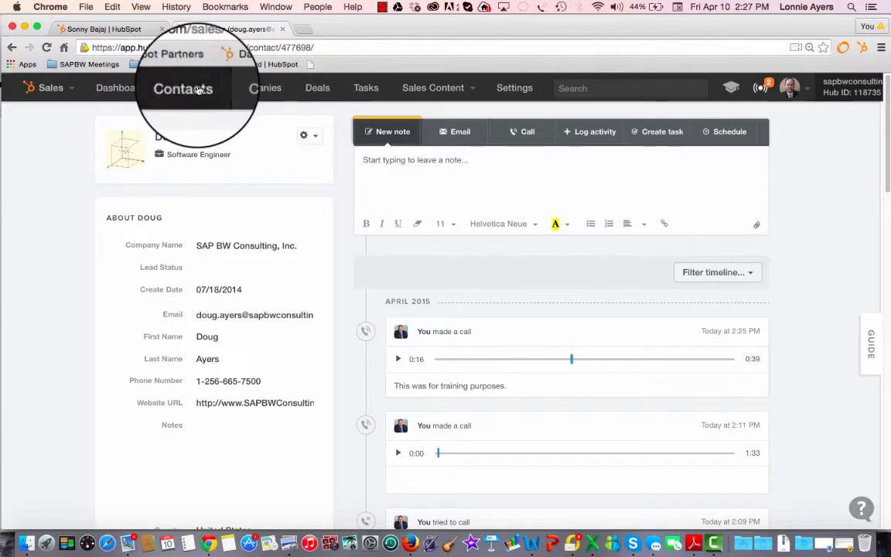
left_click(183, 87)
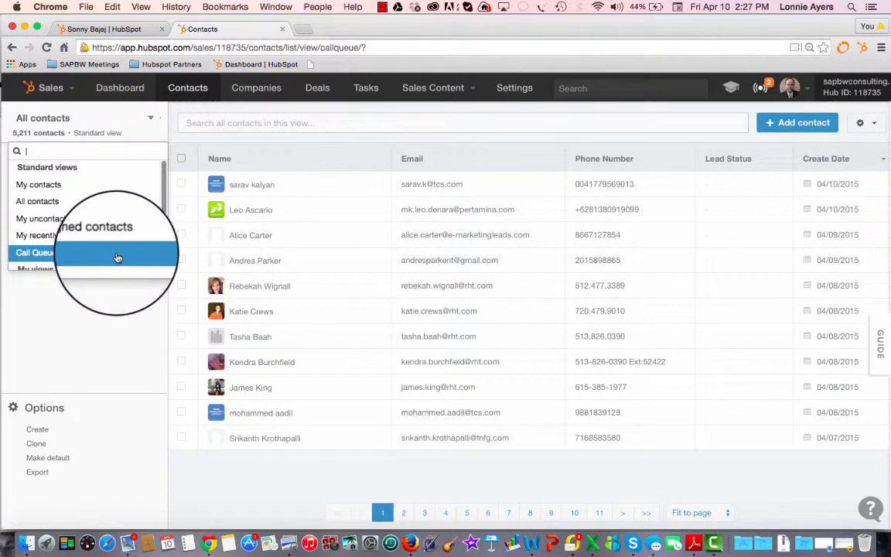
left_click(34, 254)
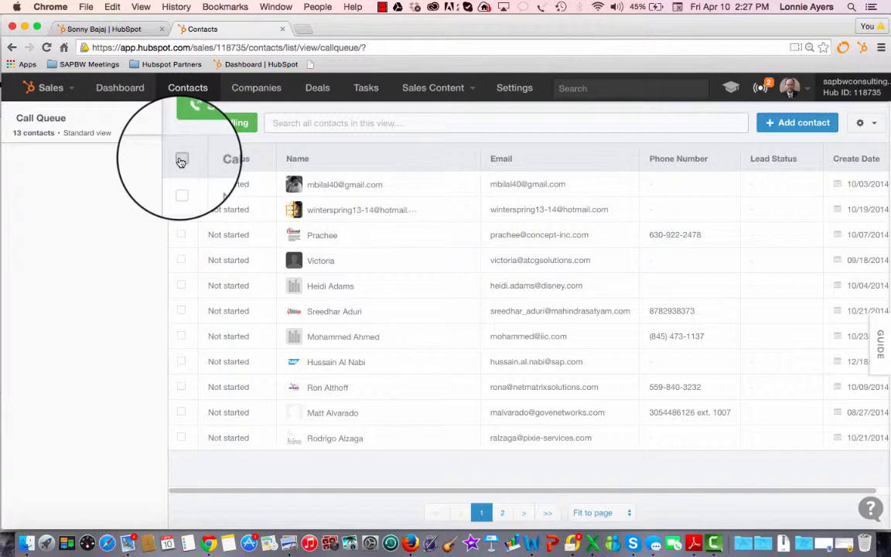
left_click(501, 512)
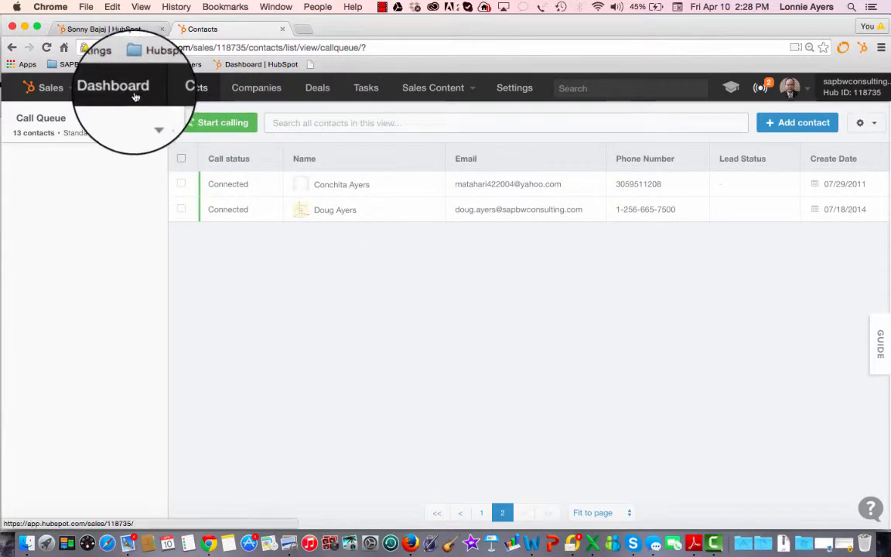
Go to the Sales Dashboard showing Productivity with calls placed and emails sent.
left_click(113, 85)
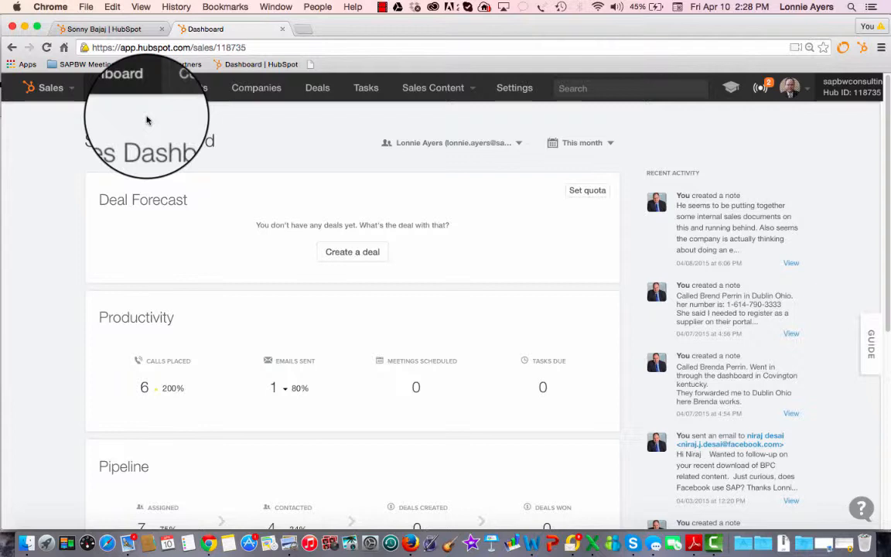
mouse_move(247, 278)
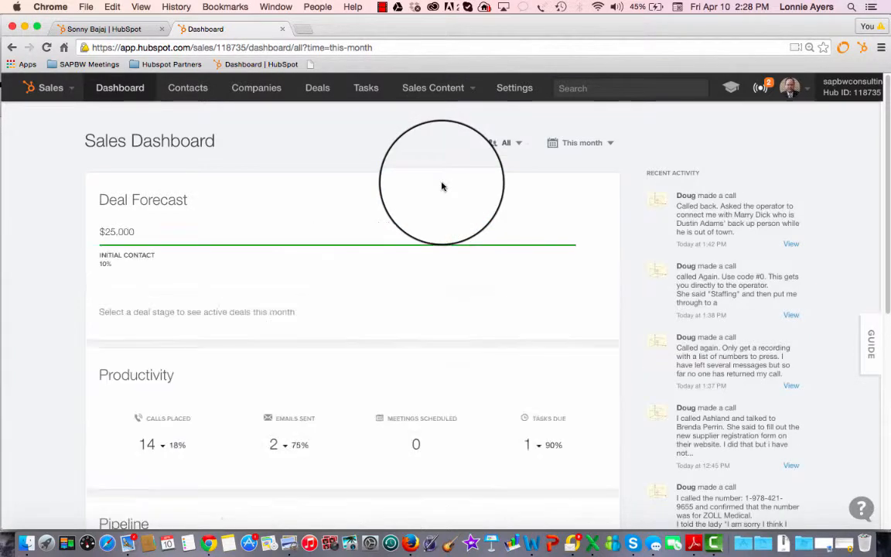
Review the dashboard's call, email and pipeline counts, then switch to Camtasia 2.
scroll("down", 3)
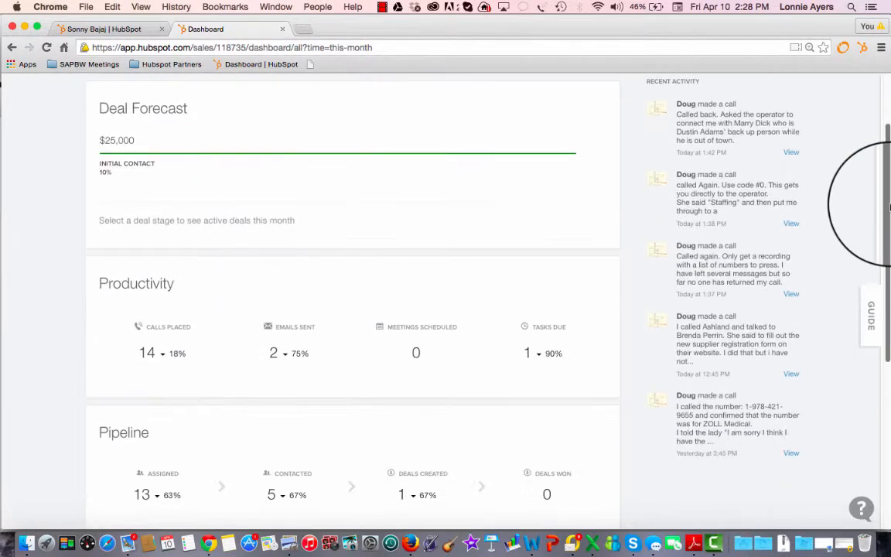
scroll("down", 3)
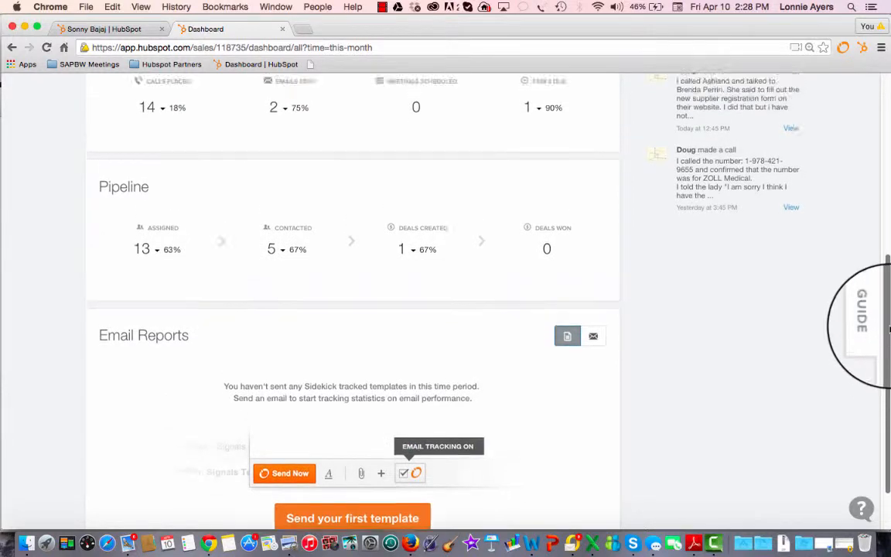
scroll("up", 3)
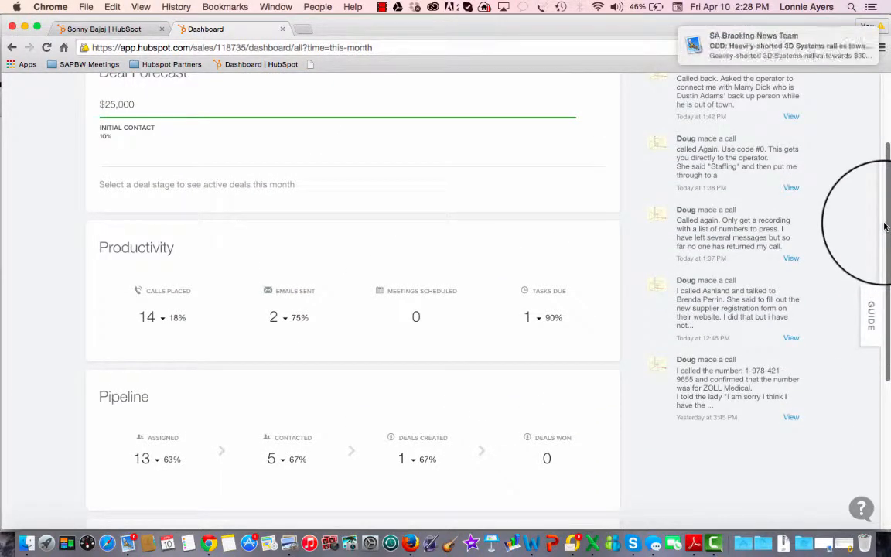
mouse_move(713, 541)
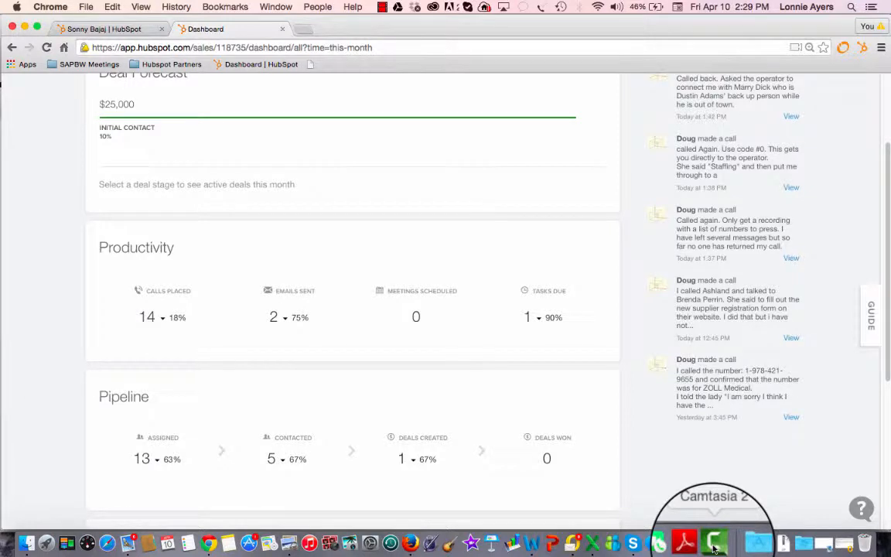
left_click(713, 541)
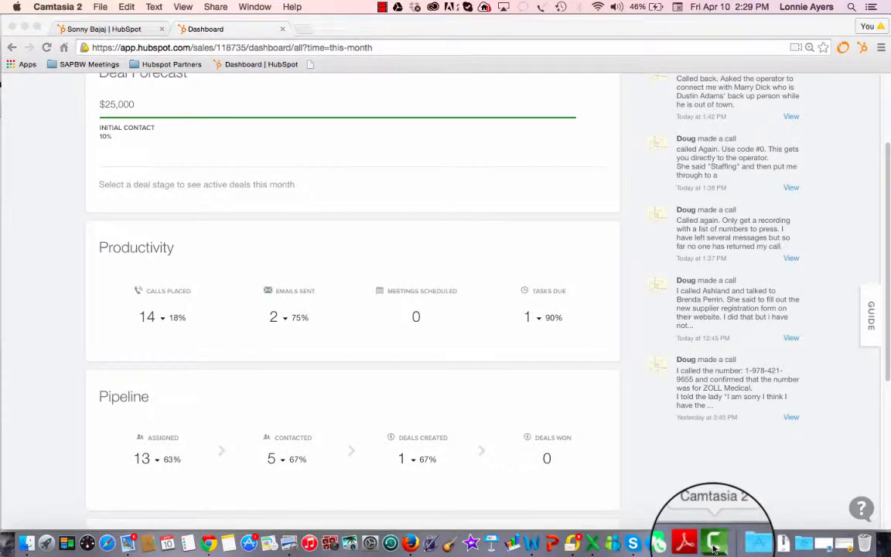